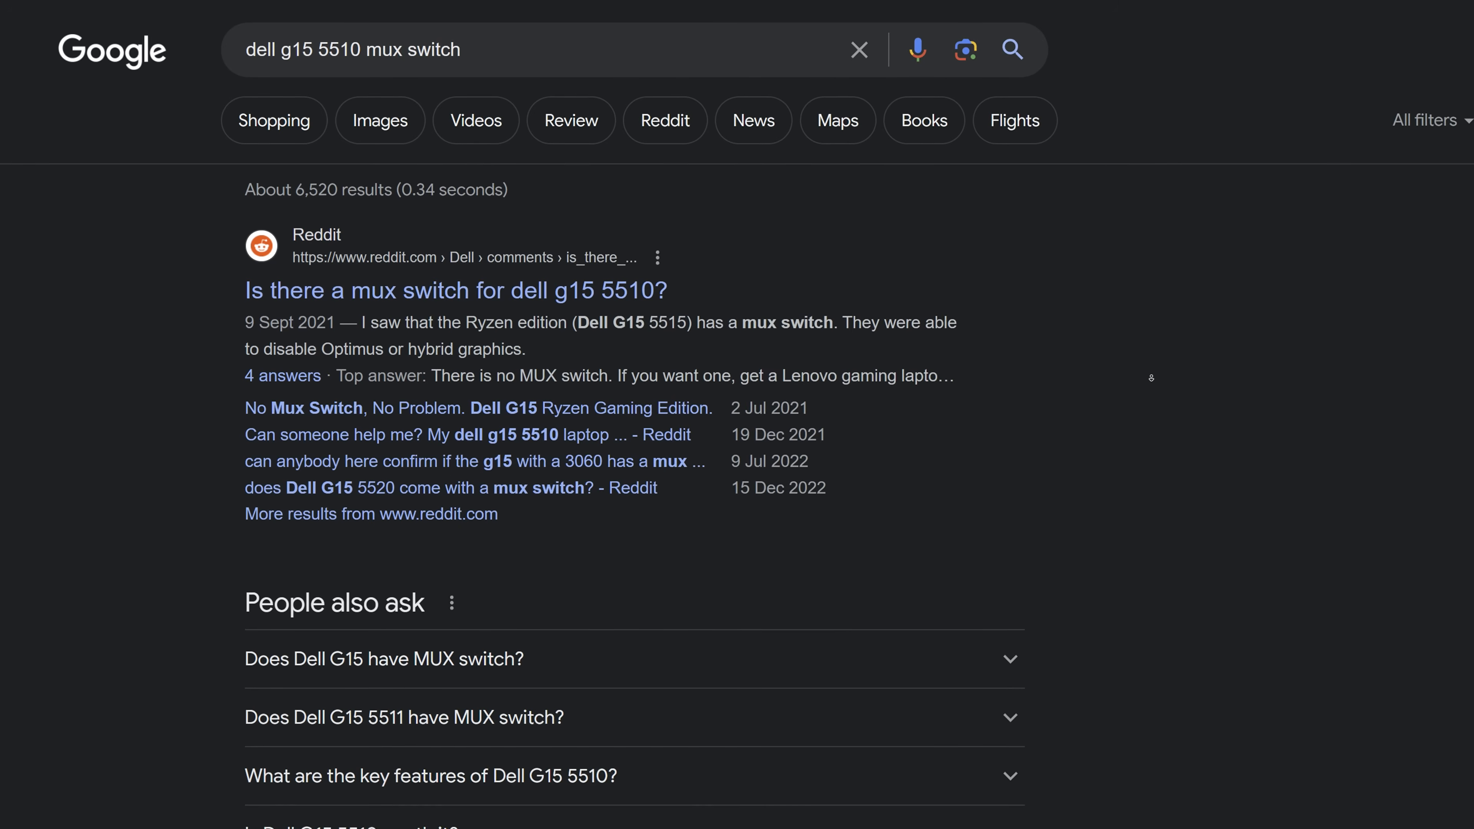
- Open the Reddit thread 'Is there a mux switch for dell g15 5510?' from the results
scroll("down", 3)
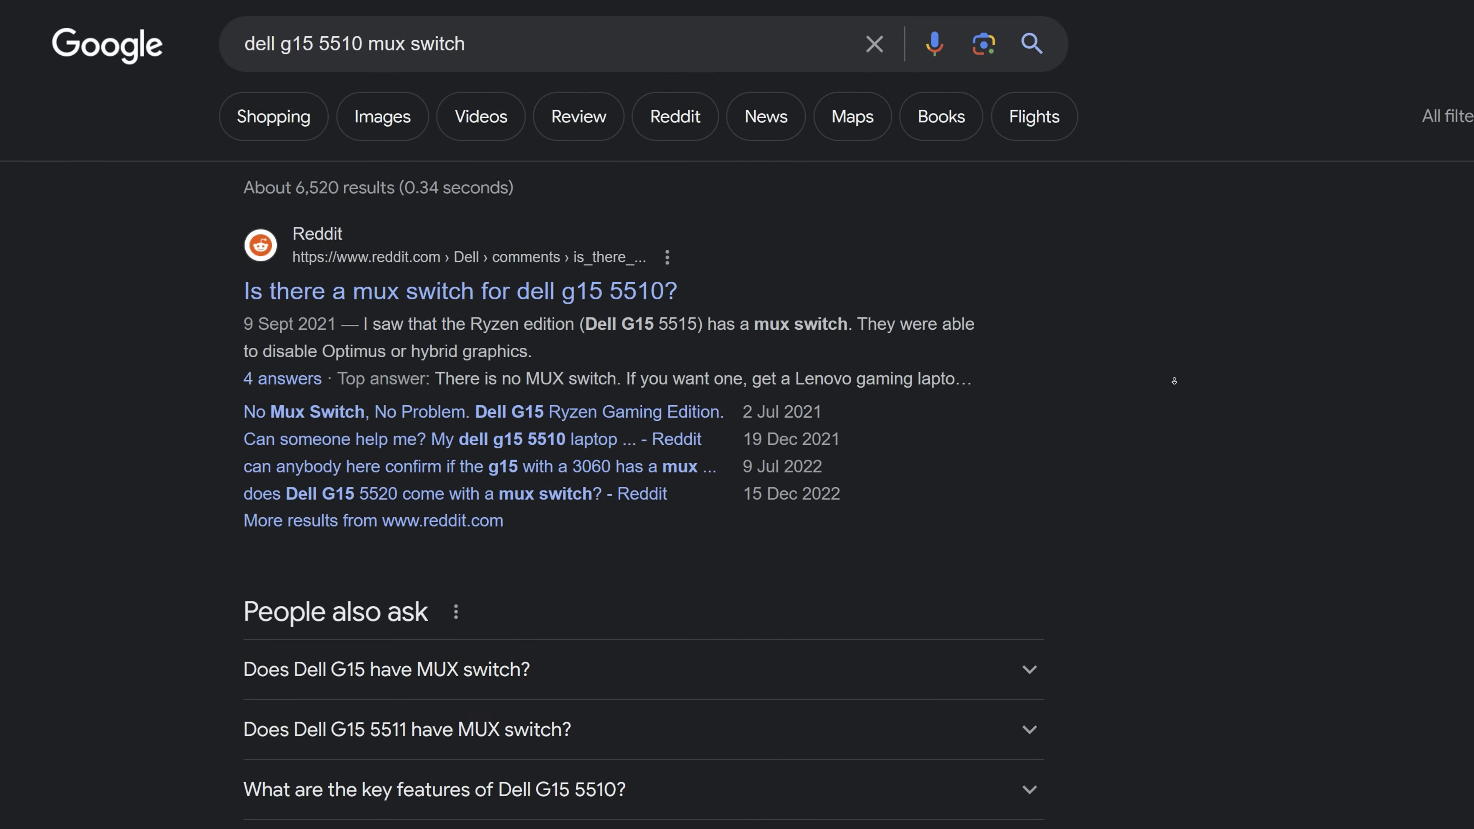
left_click(456, 290)
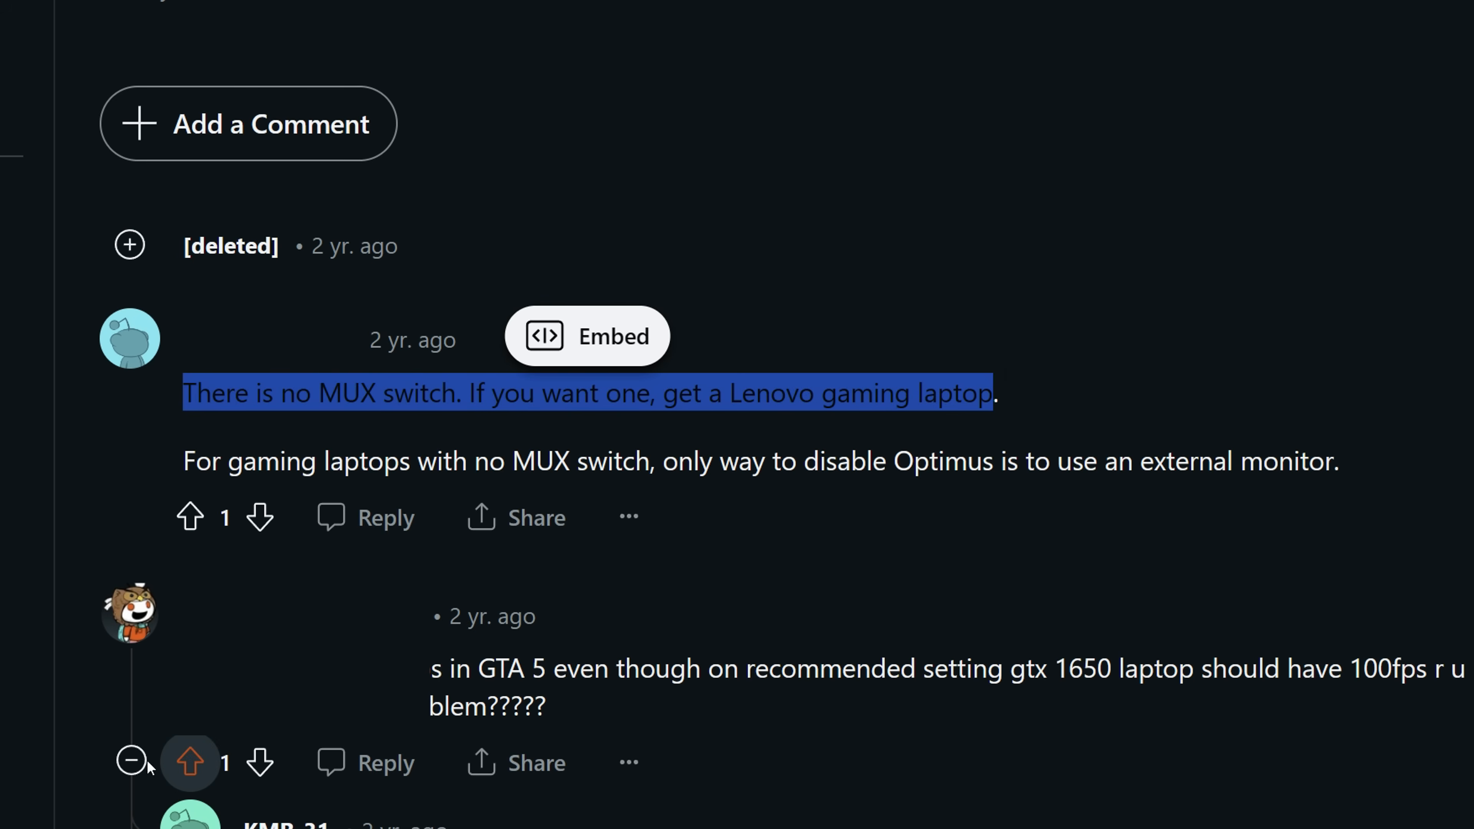